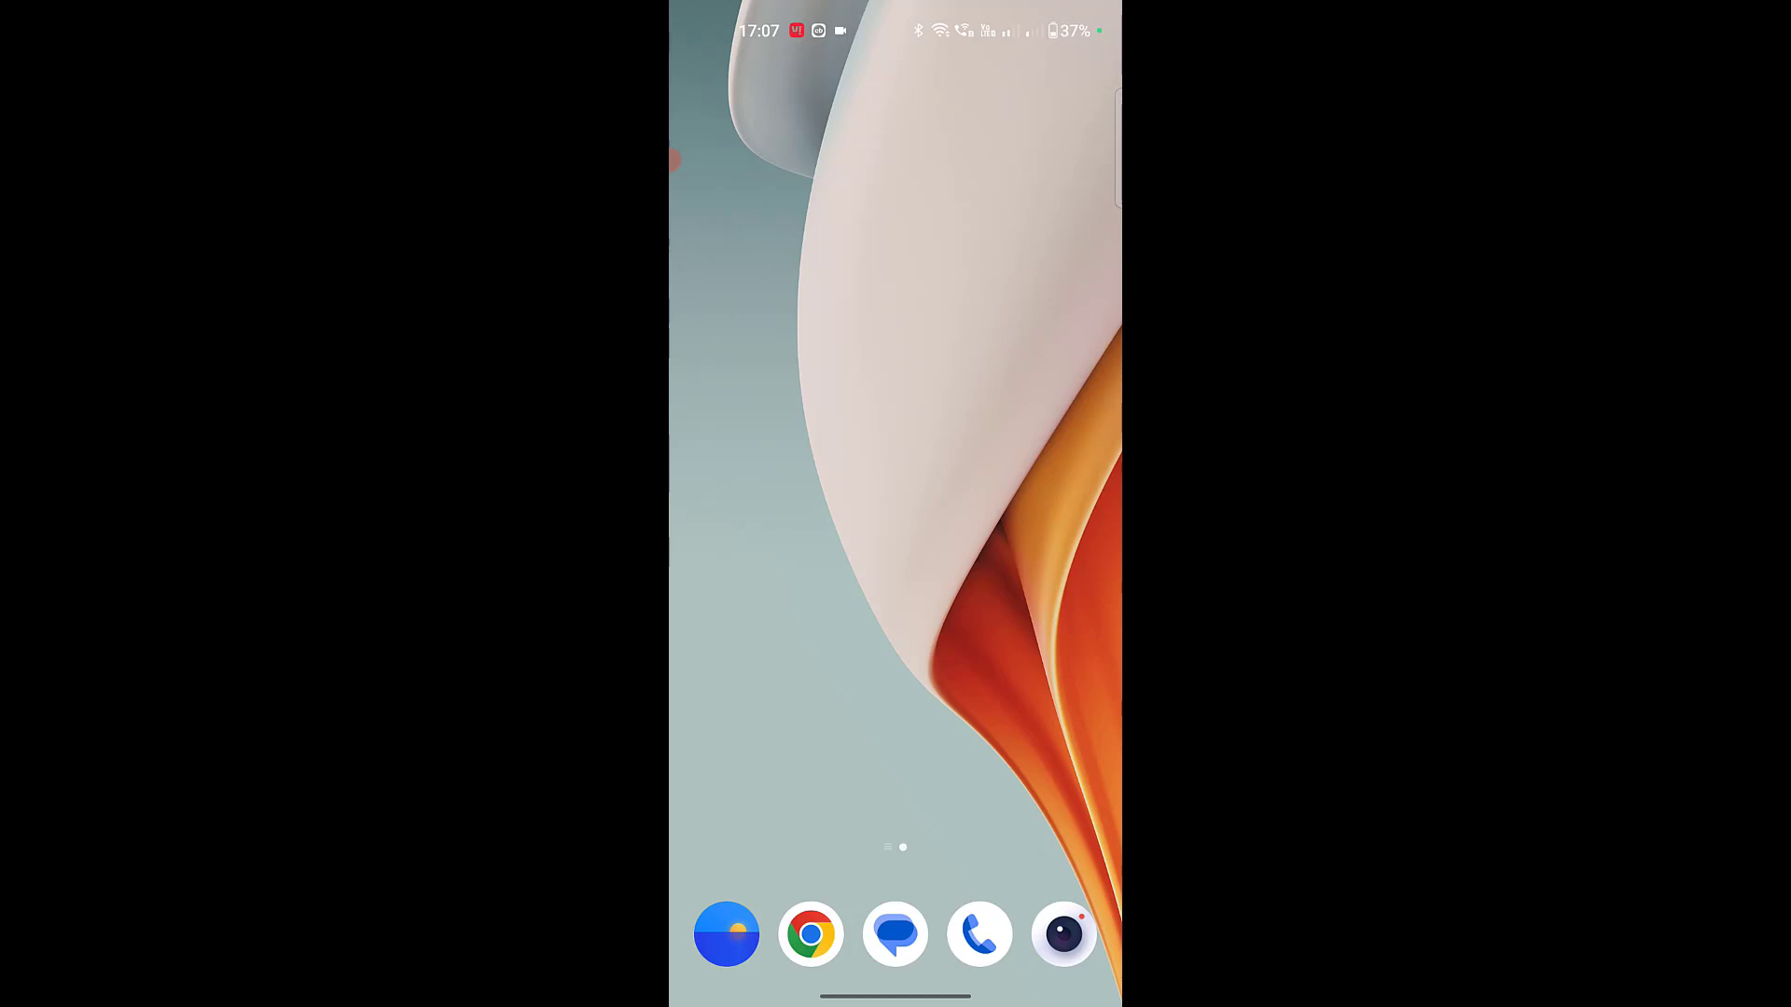
Scroll the app drawer to reach the Play Store and its profile avatar
scroll("up", 3)
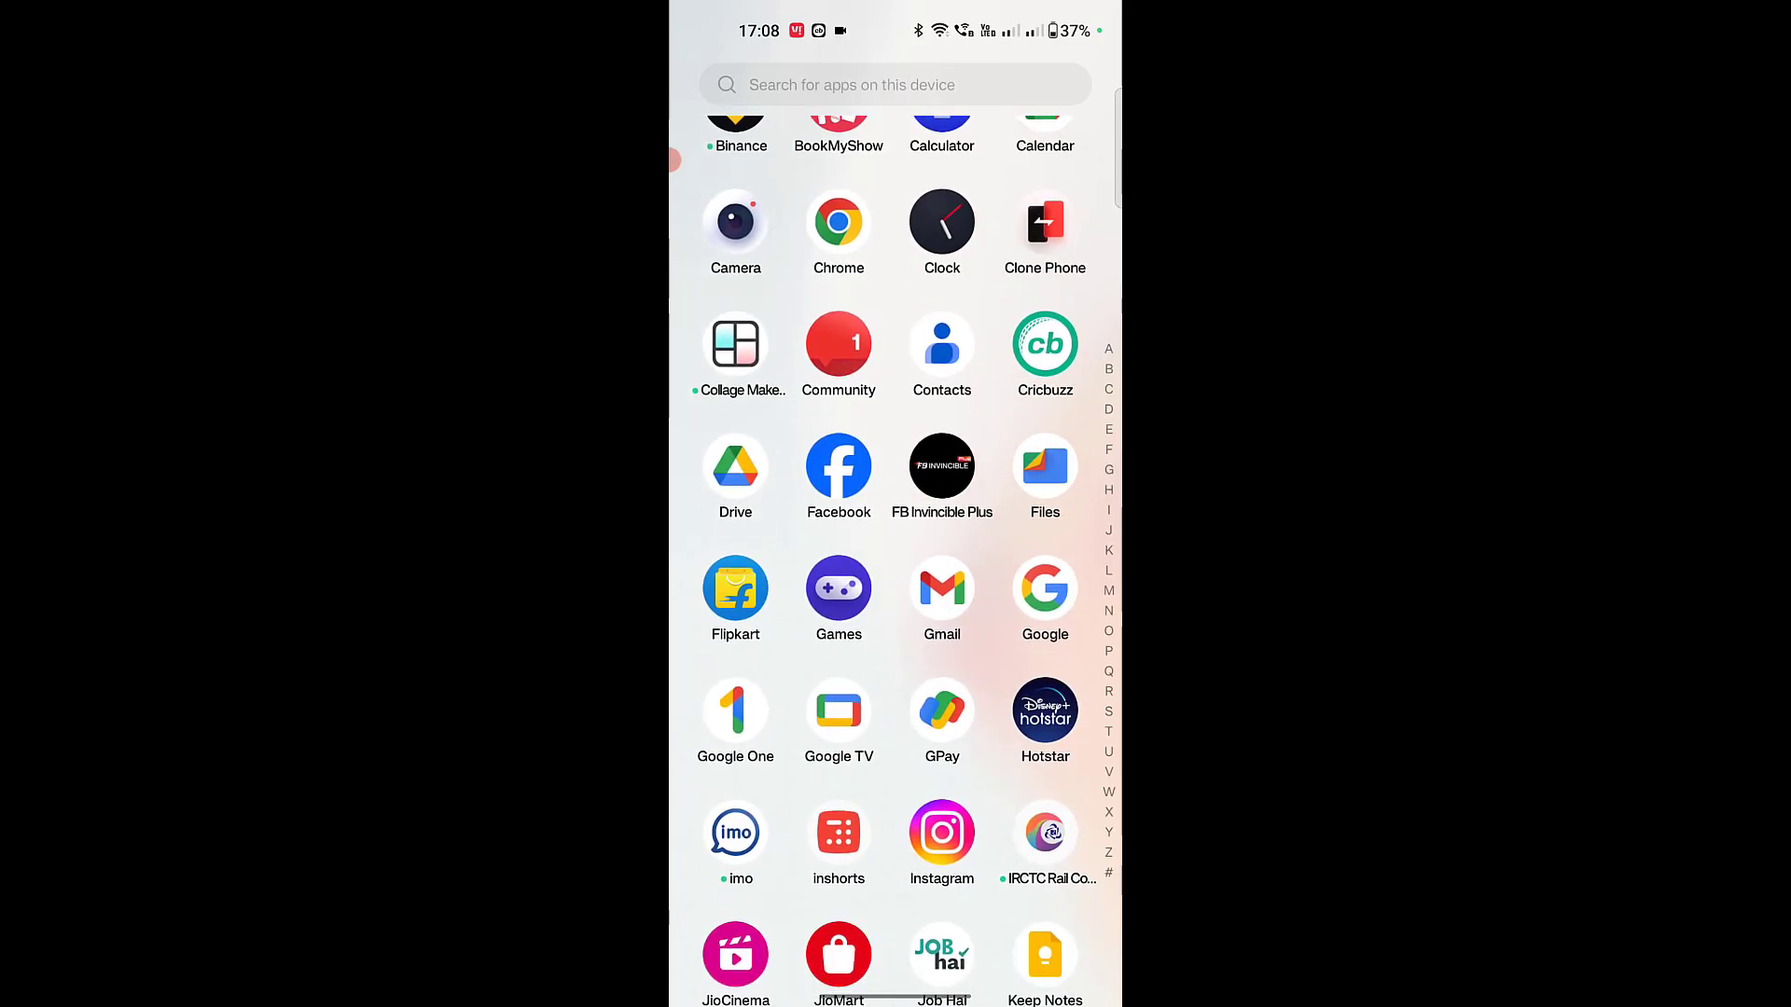
scroll("down", 3)
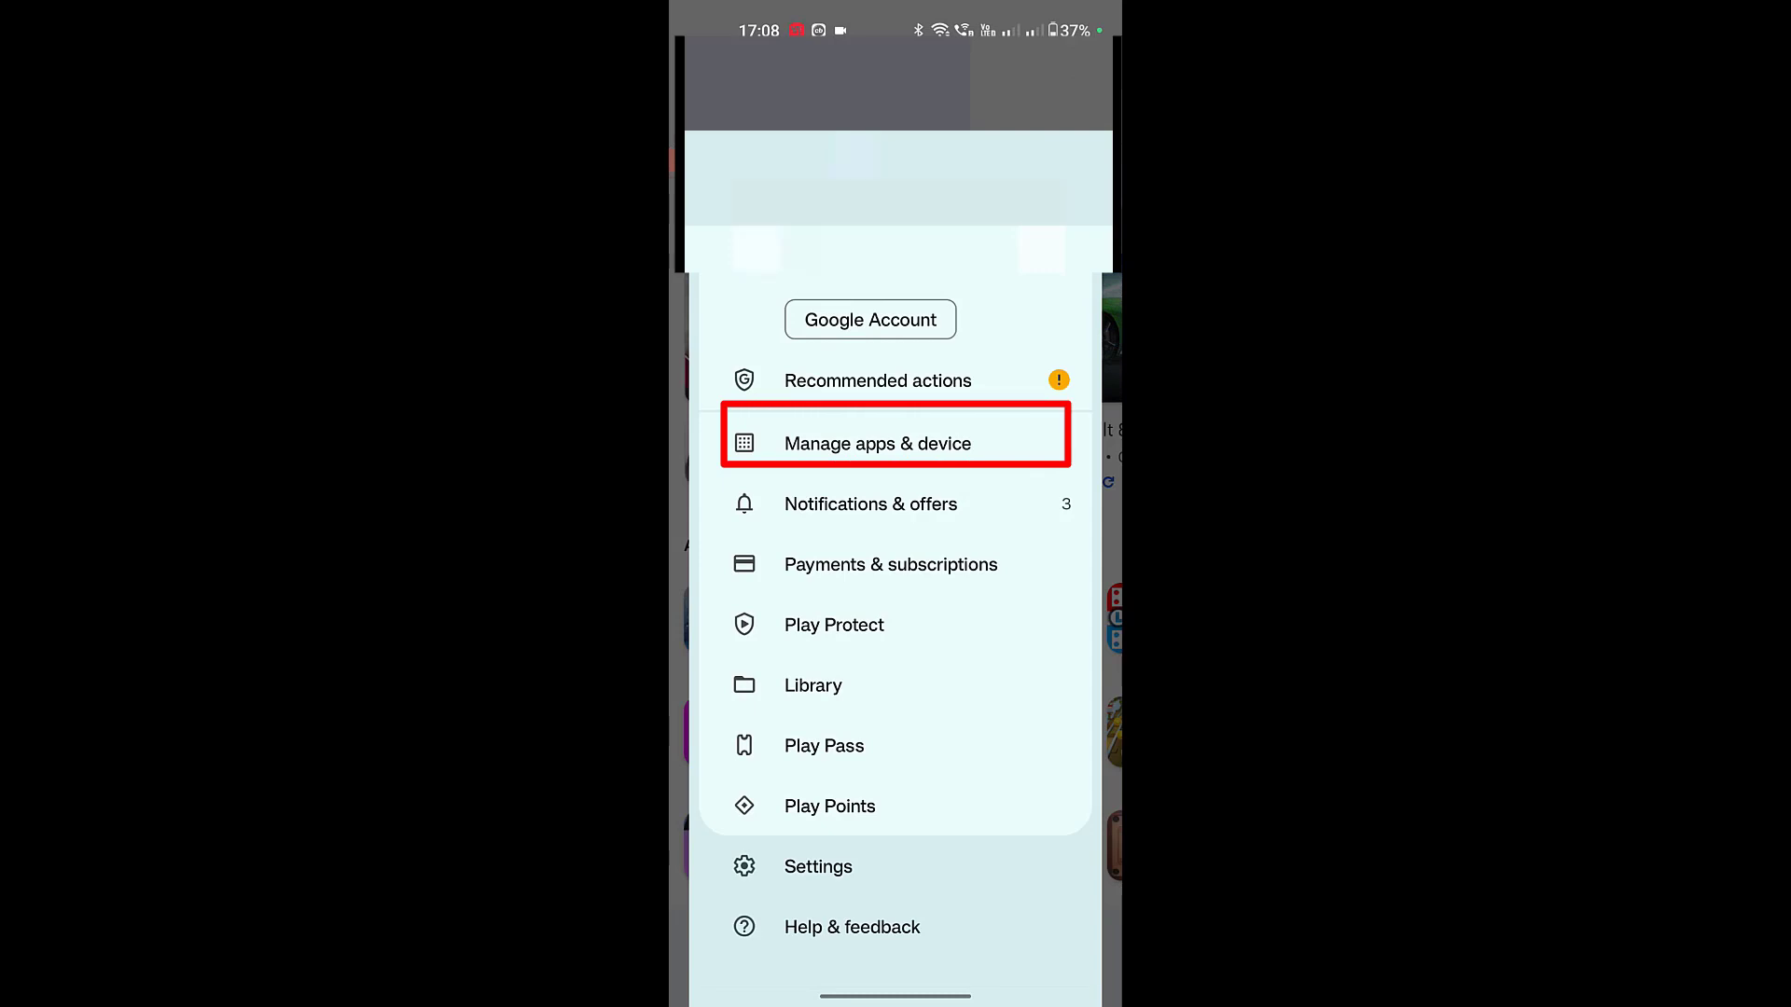
List not-installed apps under Manage apps & device, sorted by recently added
left_click(877, 444)
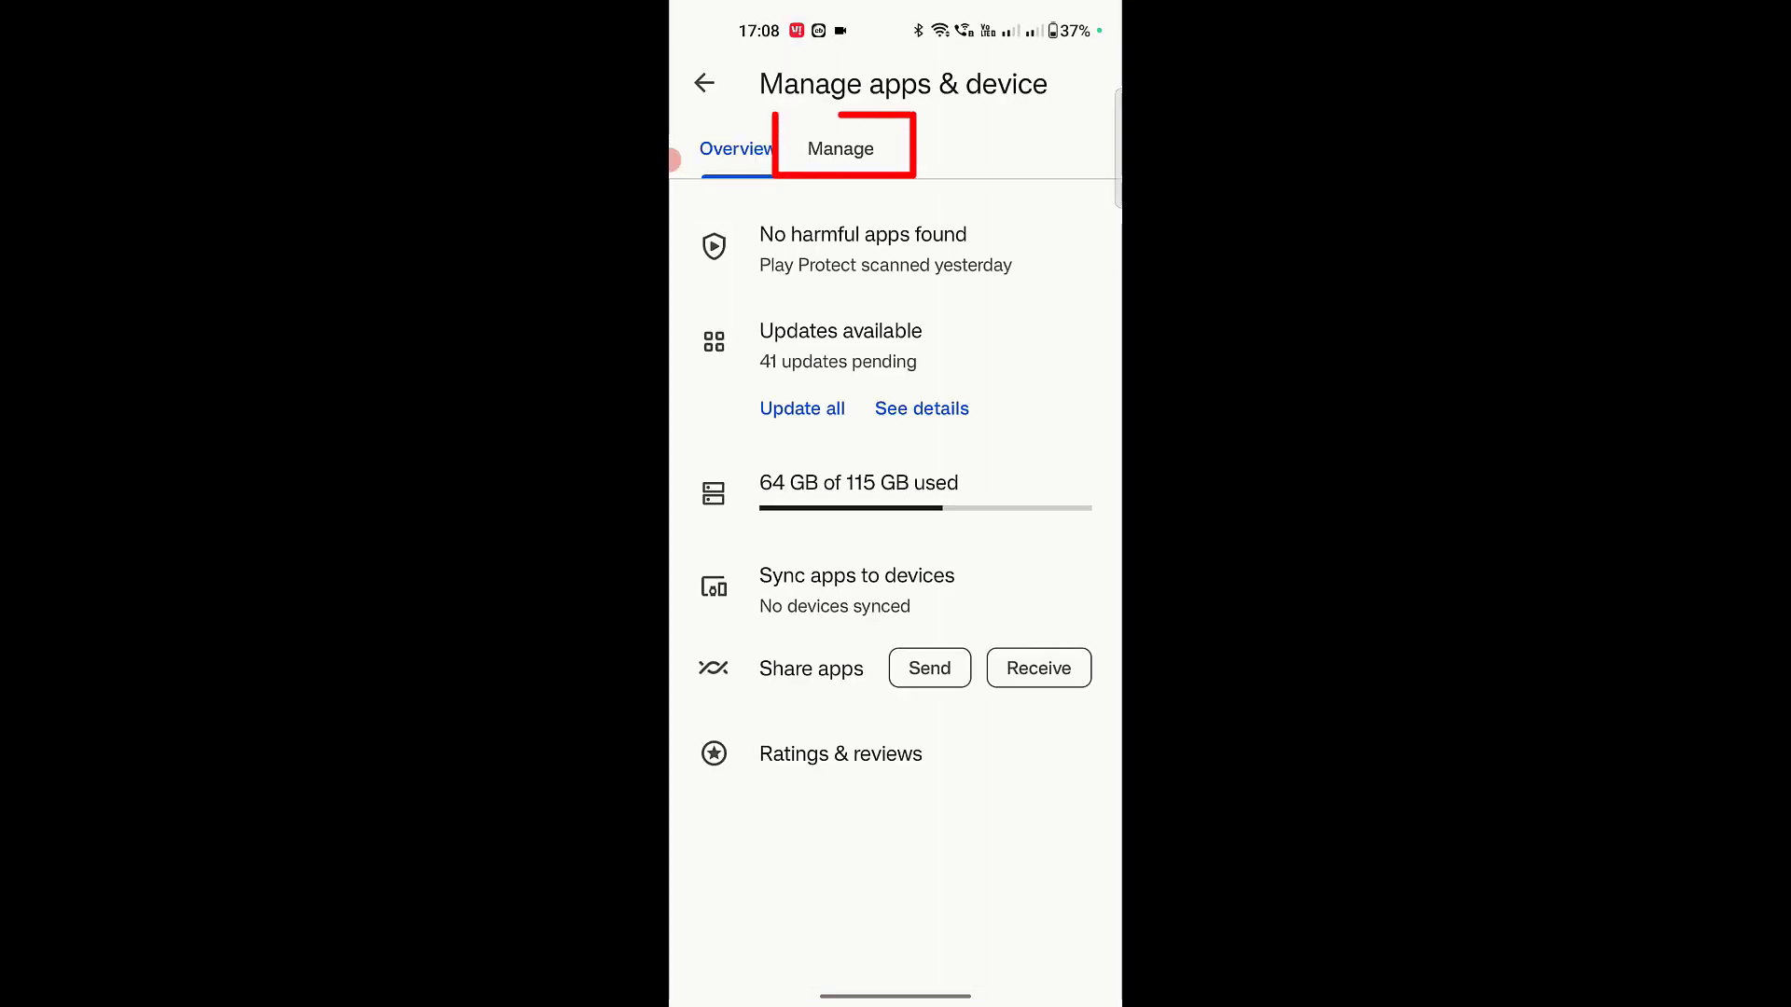
left_click(841, 149)
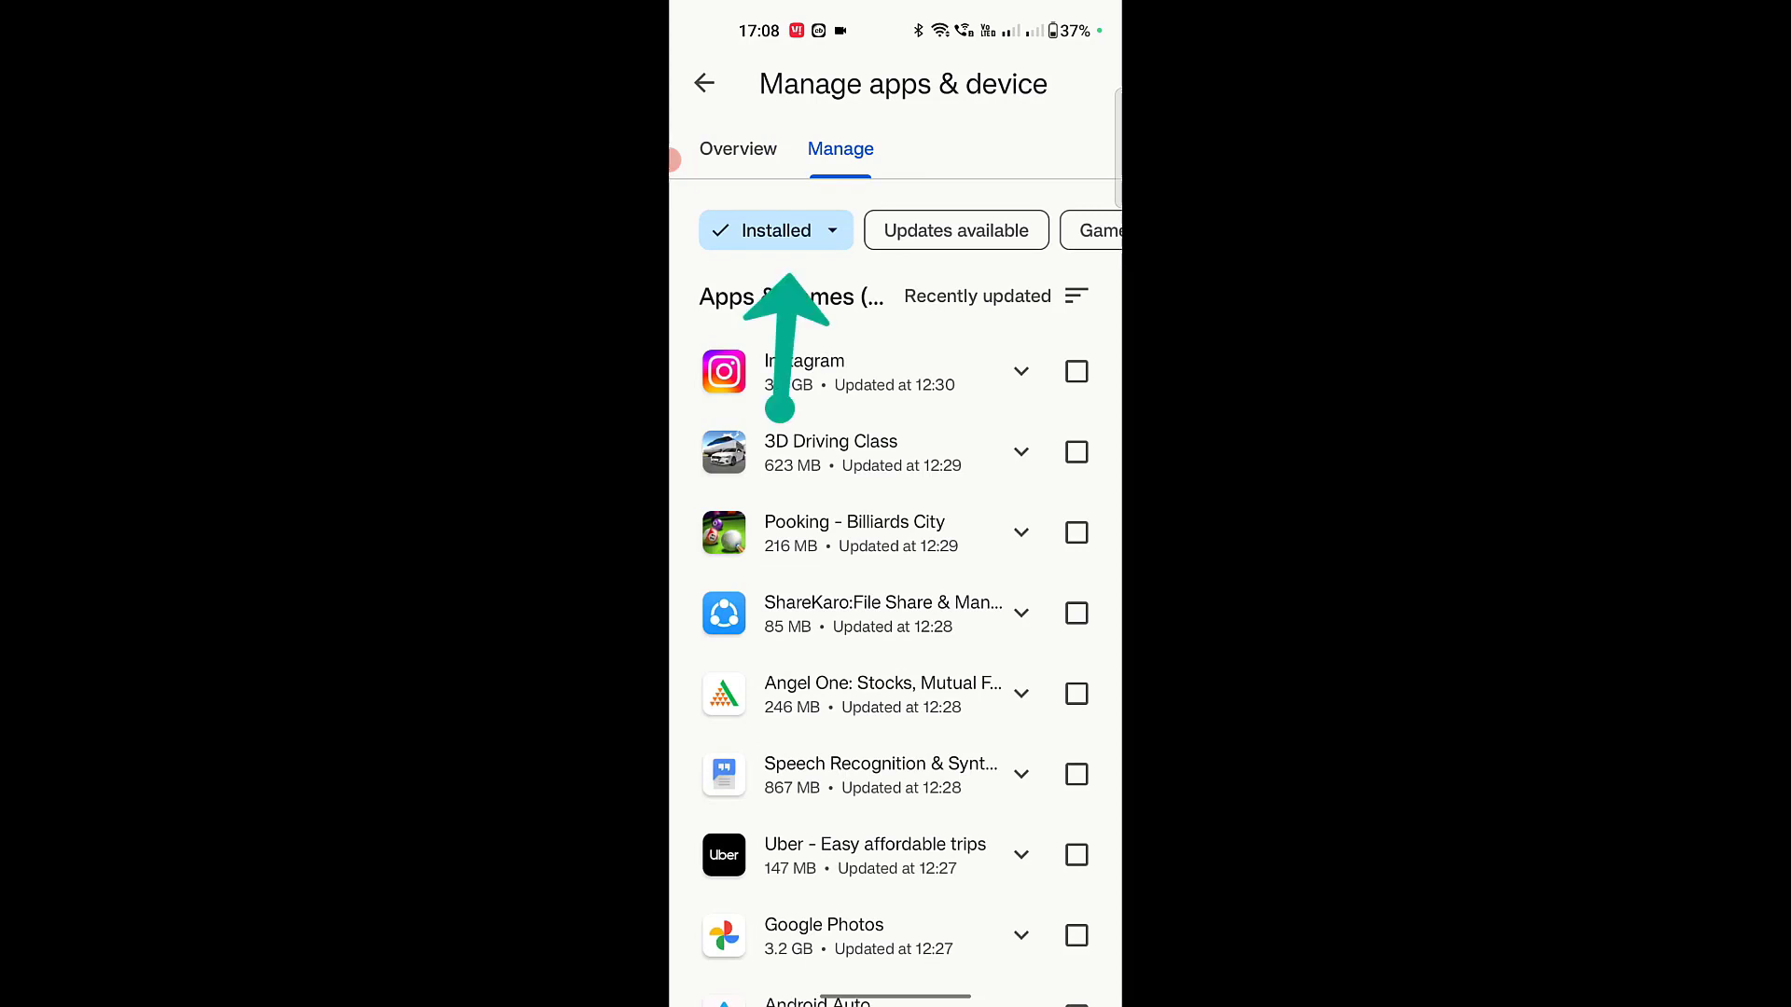
left_click(776, 229)
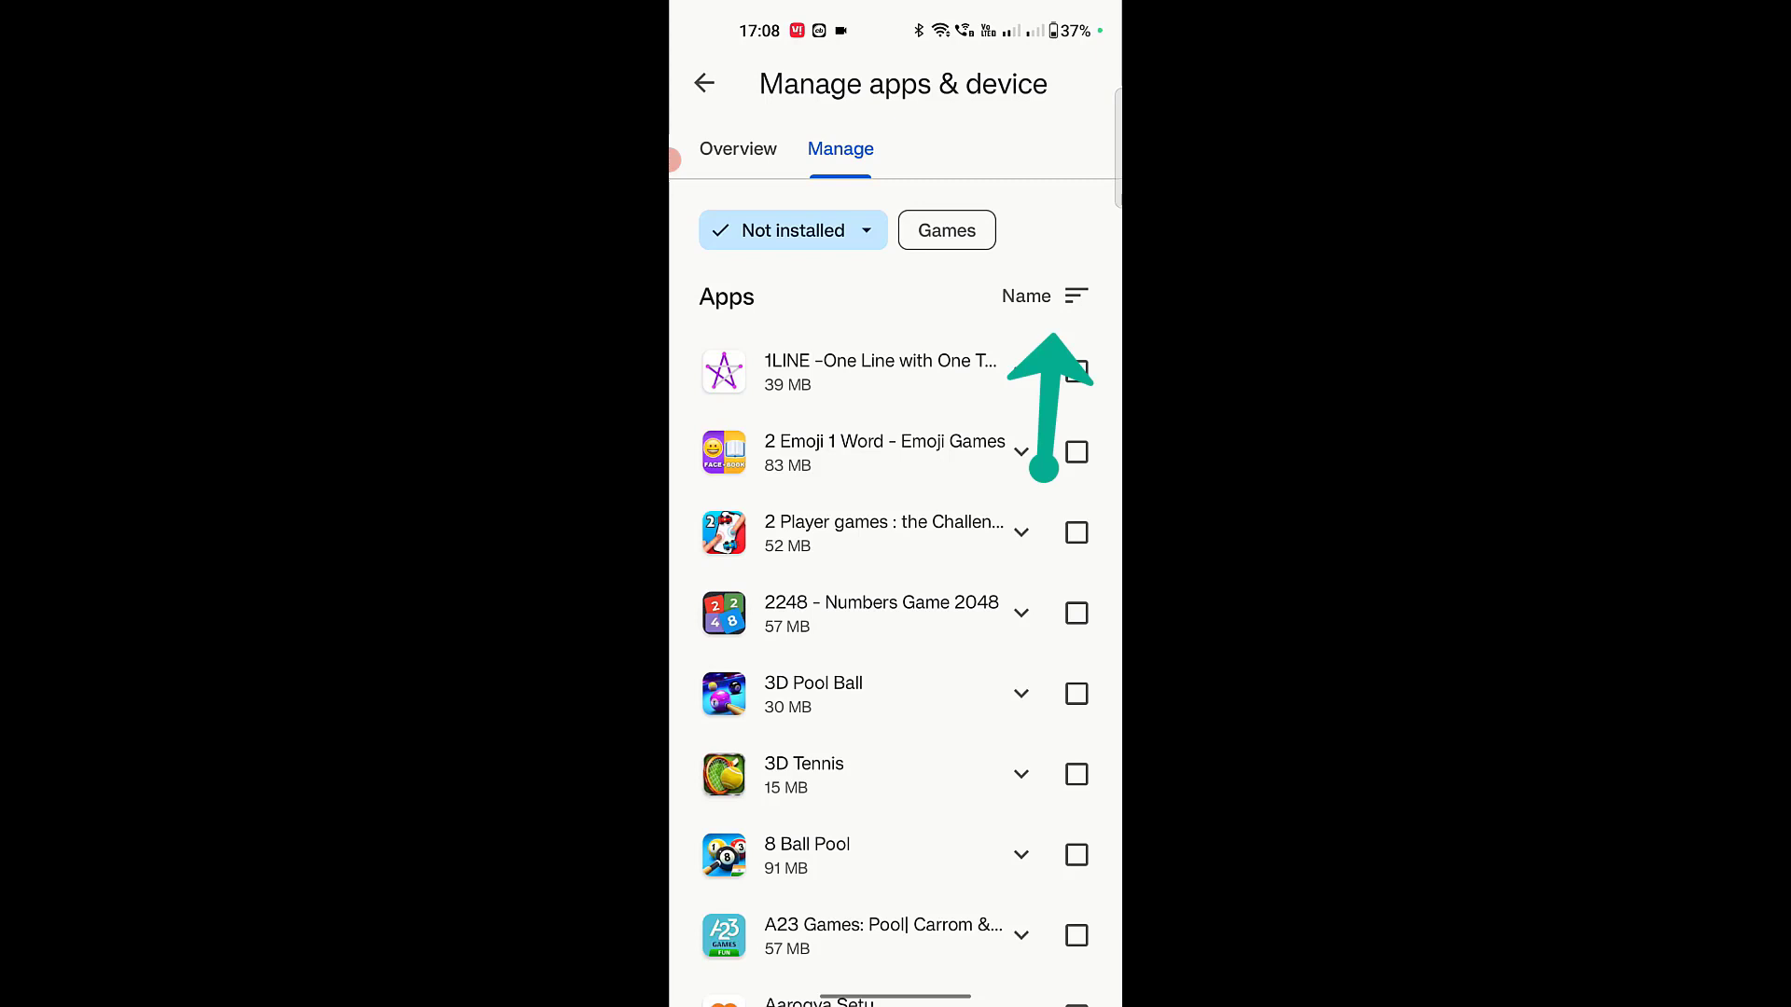
left_click(1041, 296)
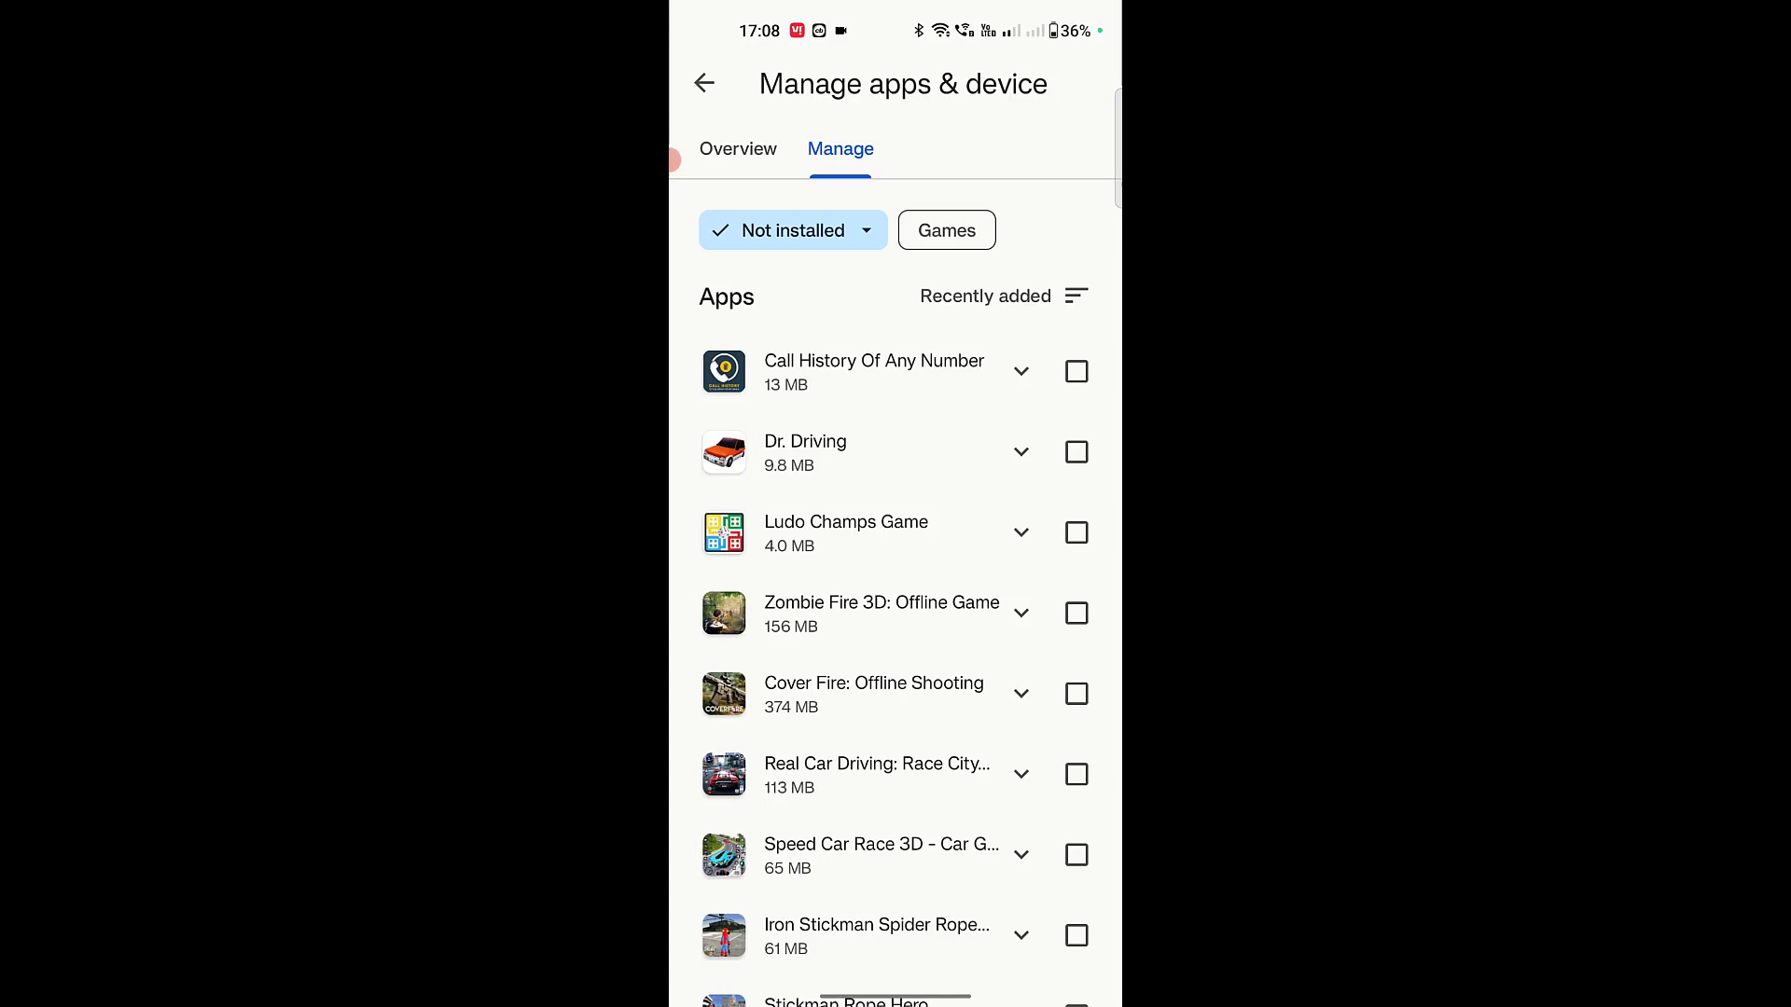
Select Dr. Driving and install it from the not-installed list
left_click(1074, 451)
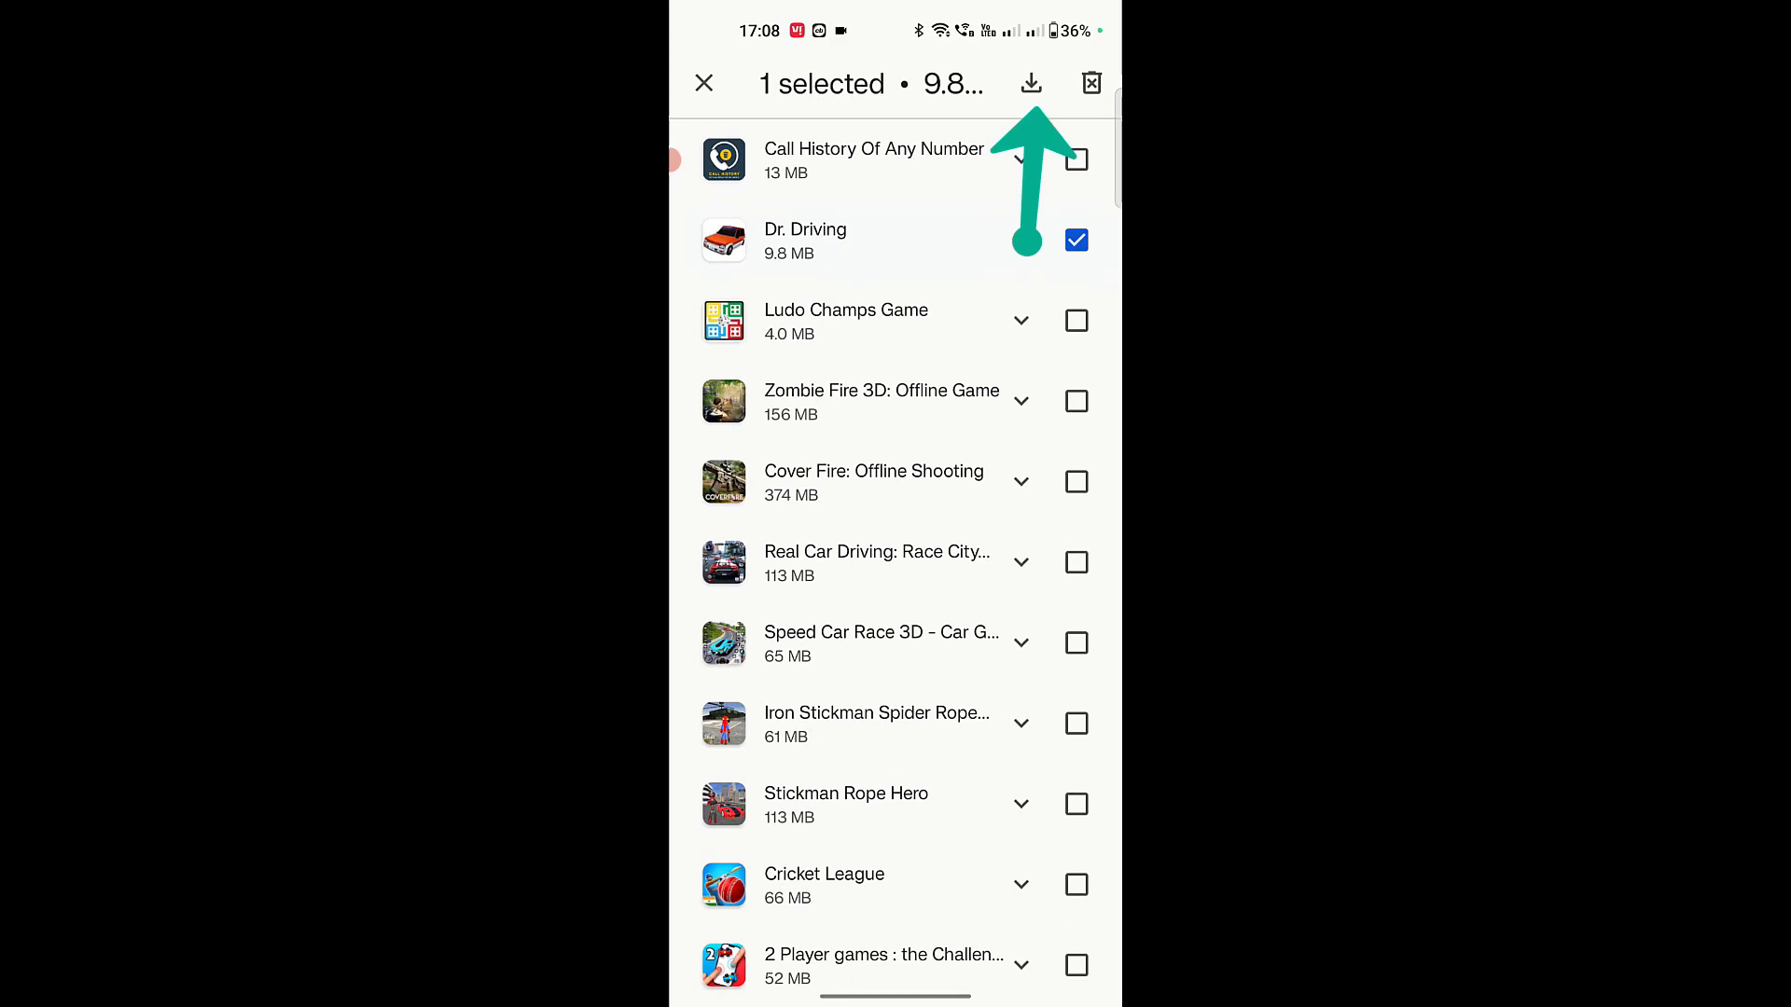
left_click(1030, 82)
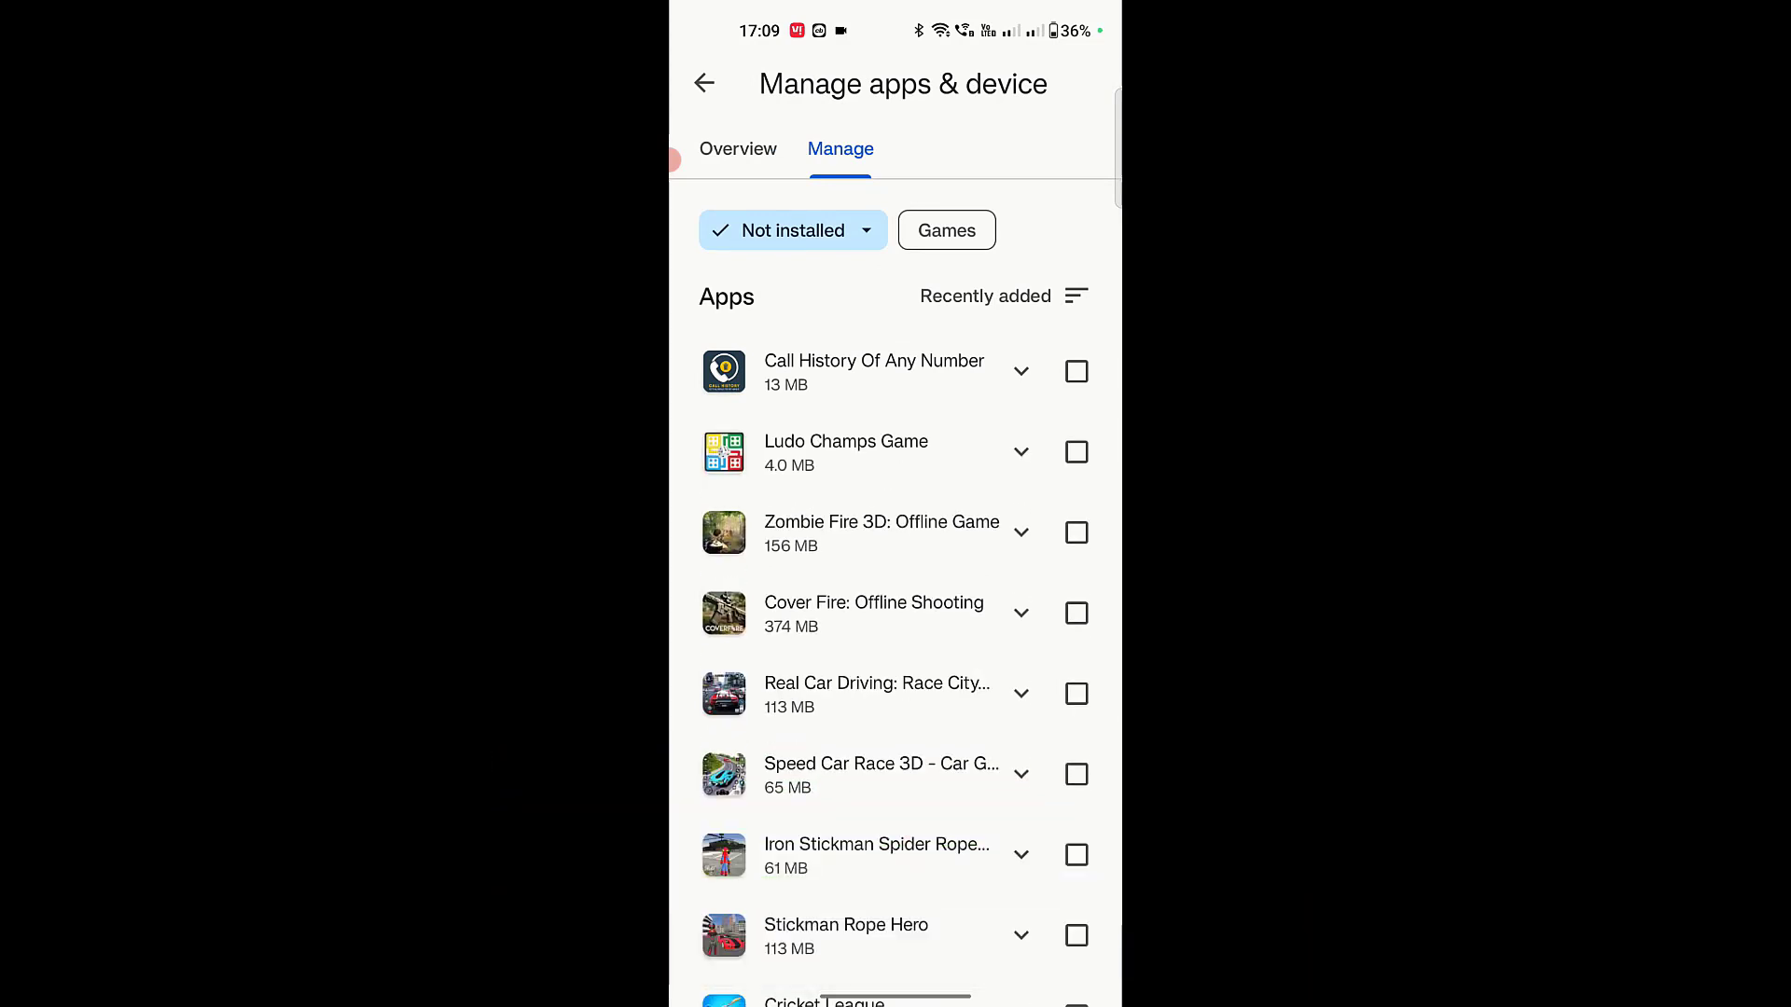
left_click(705, 82)
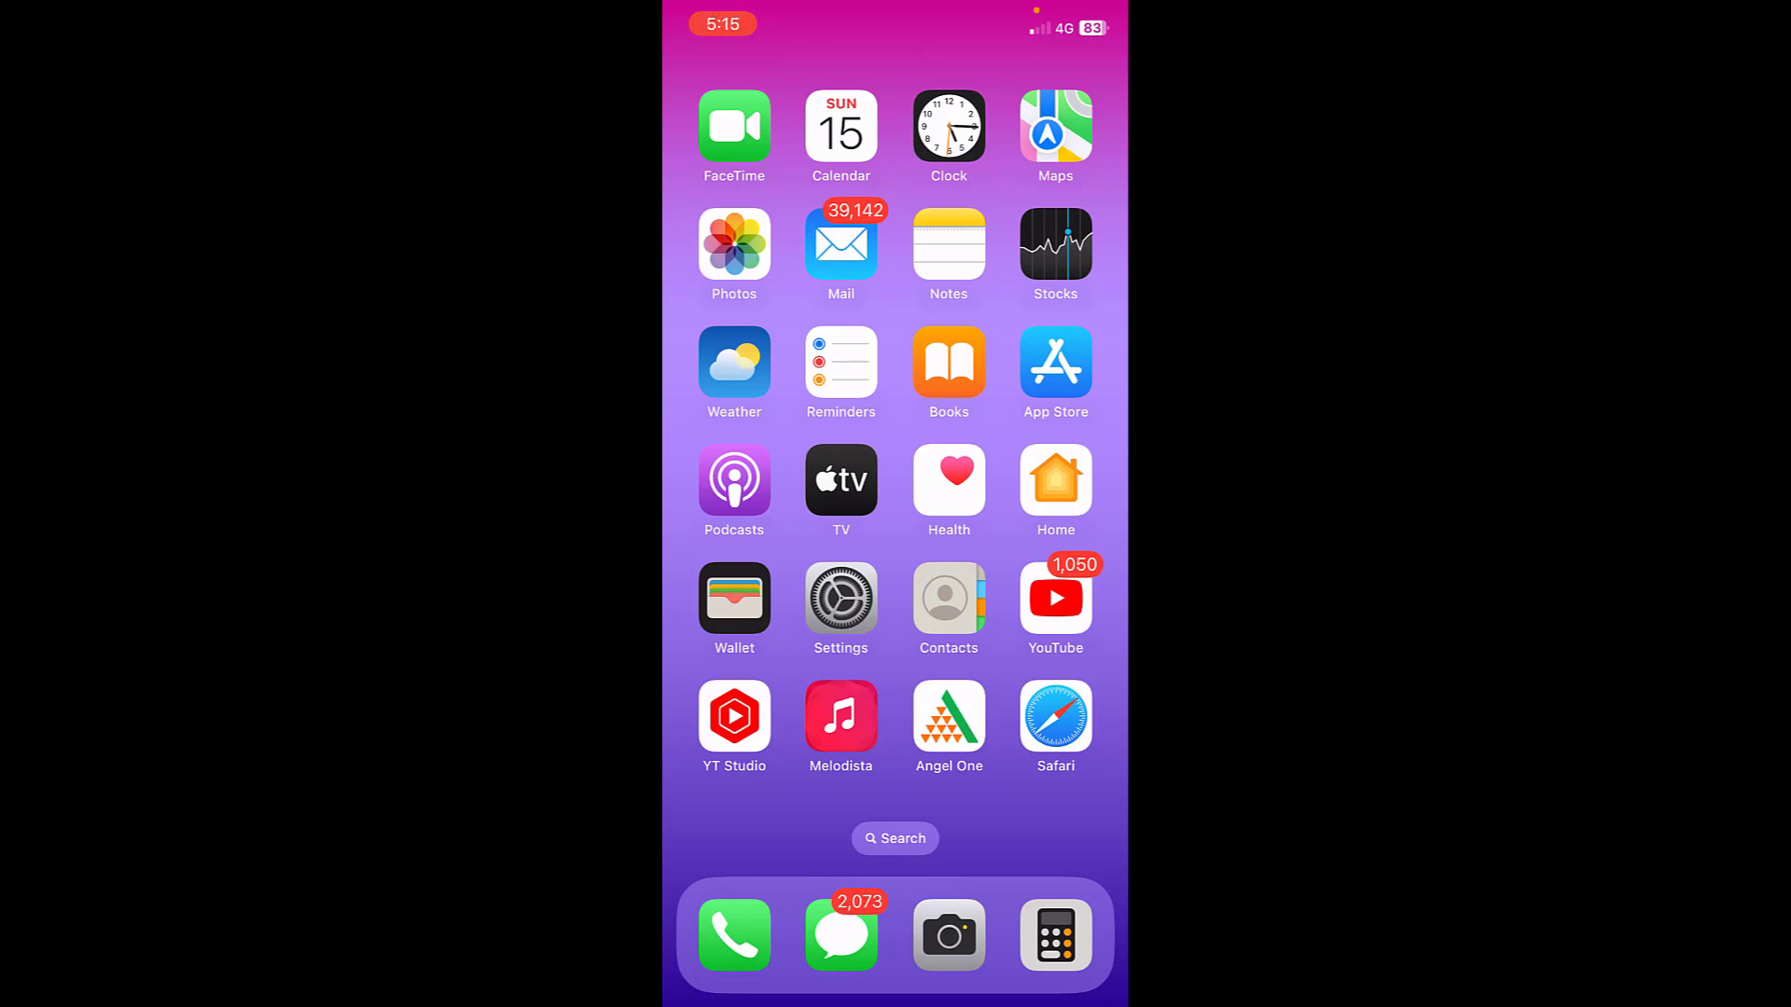
Launch the App Store and go to the account page for purchased apps
left_click(1053, 367)
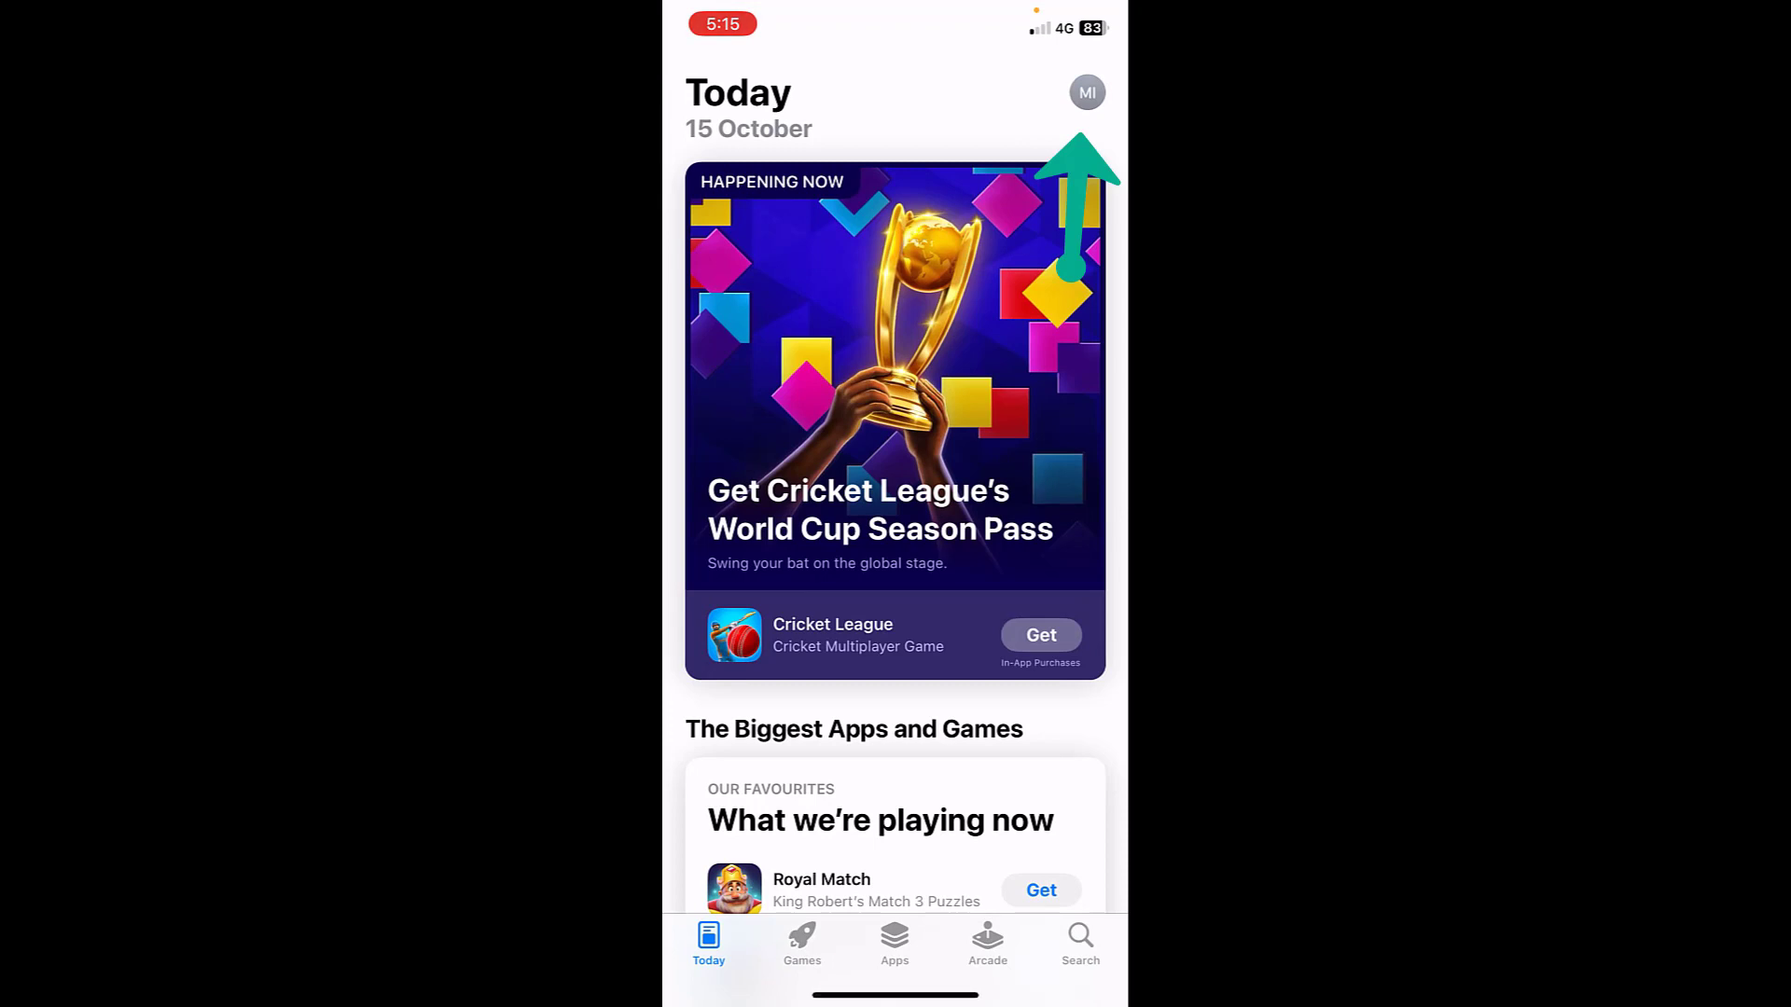
left_click(1086, 91)
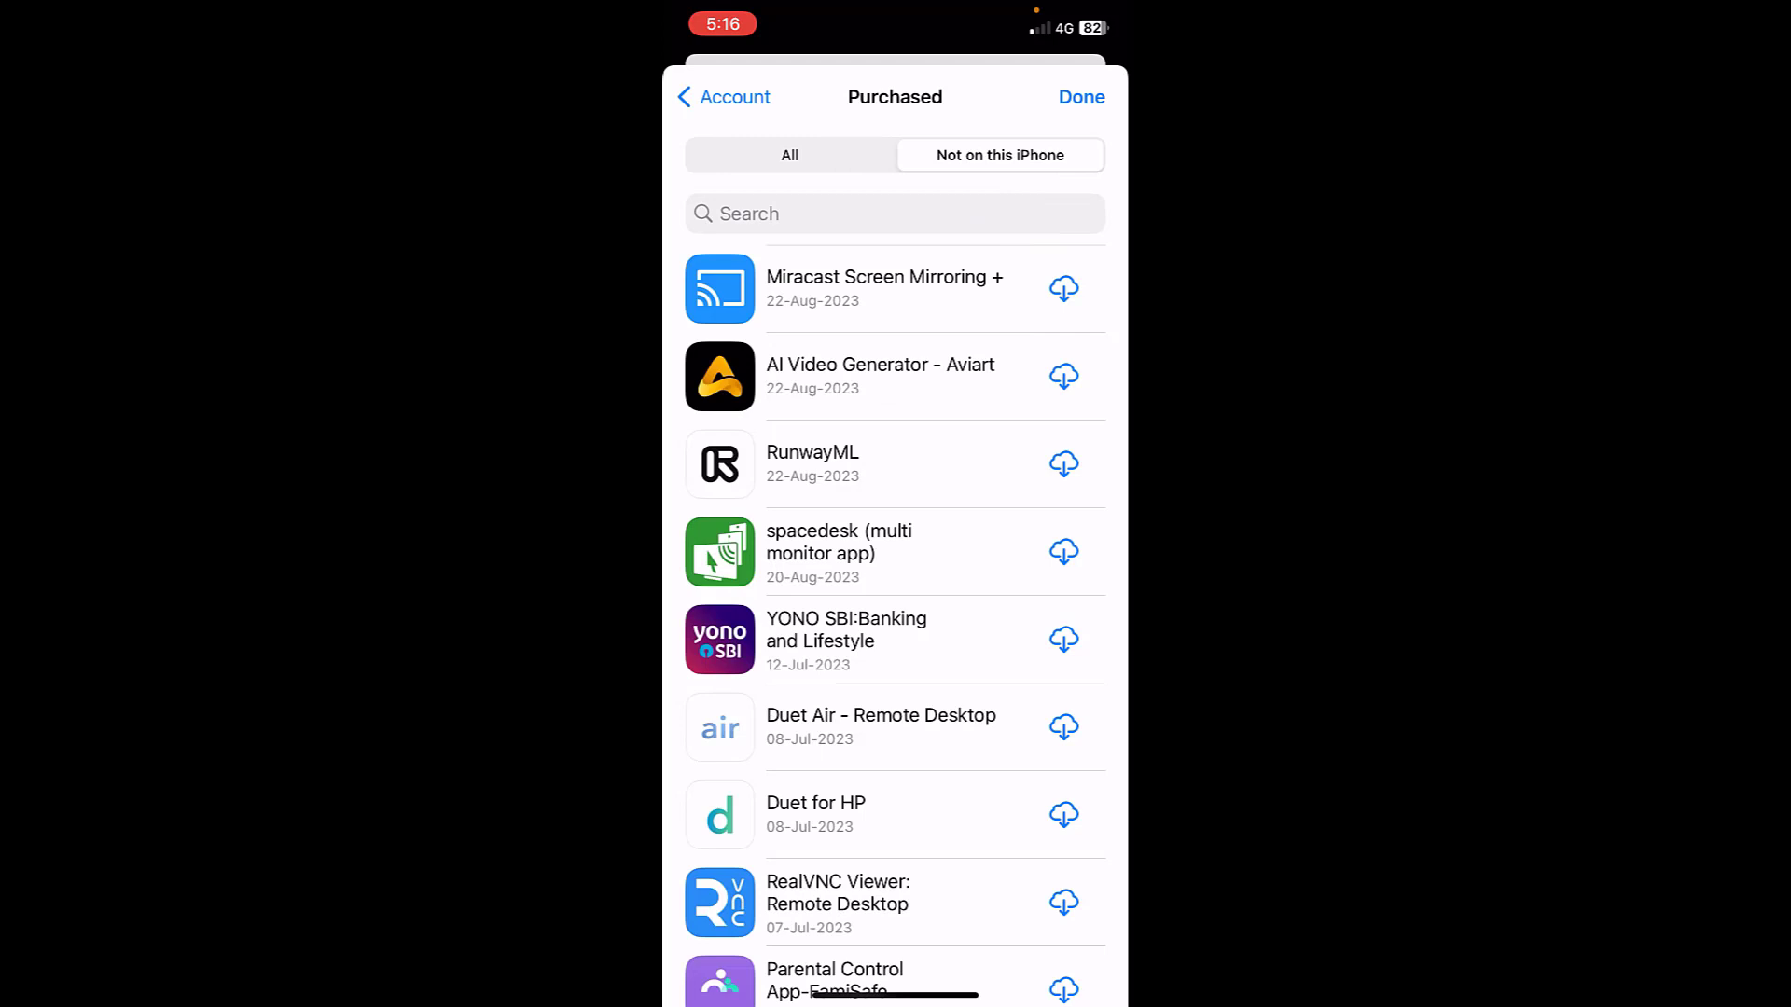
Redownload Miracast Screen Mirroring + and return to the home screen
scroll("down", 3)
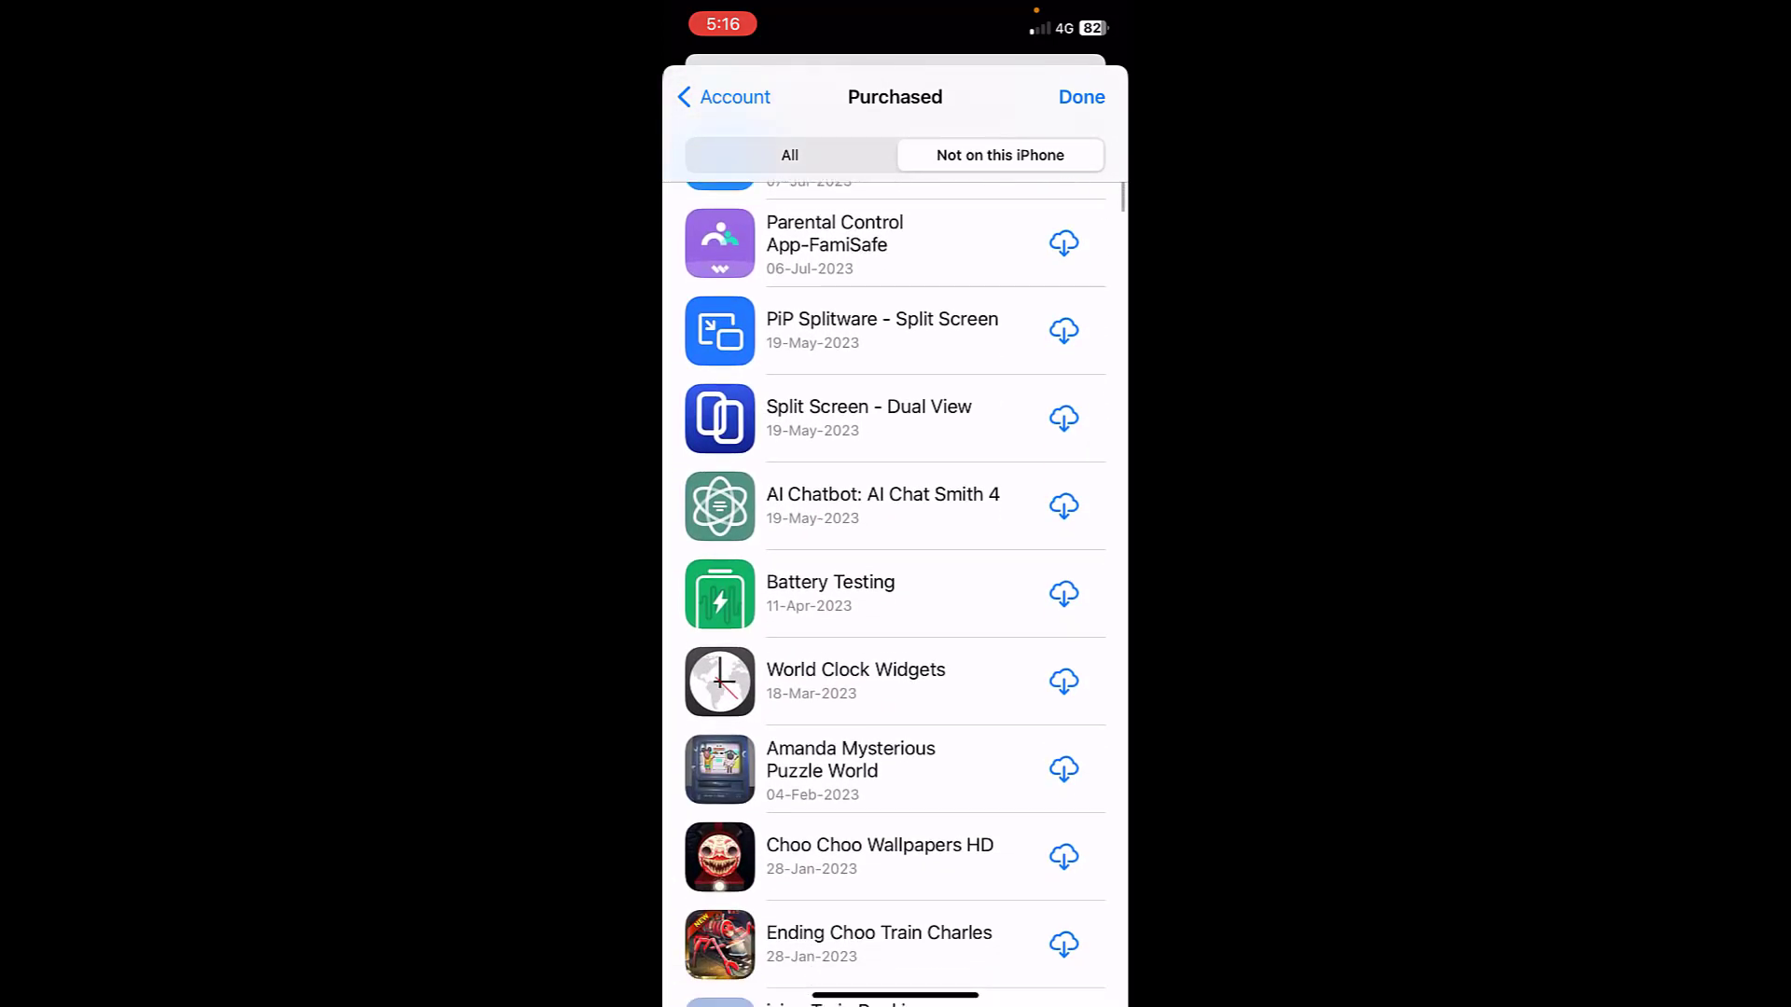
scroll("down", 3)
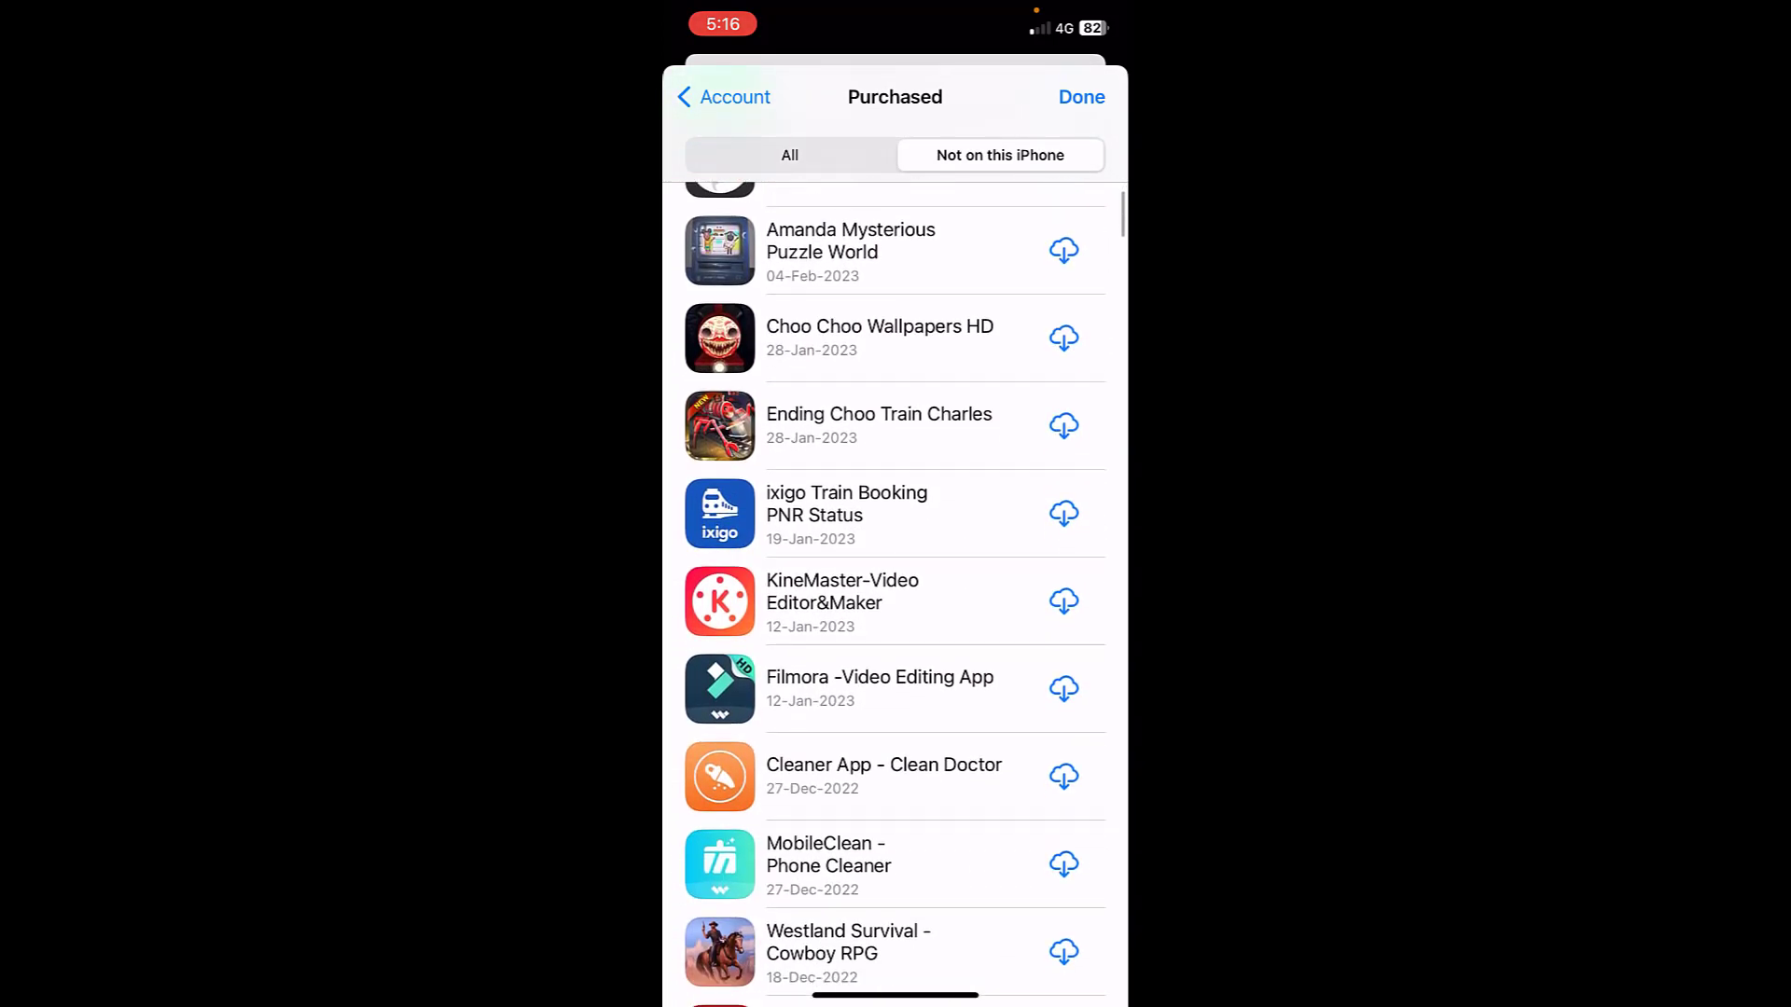
scroll("down", 3)
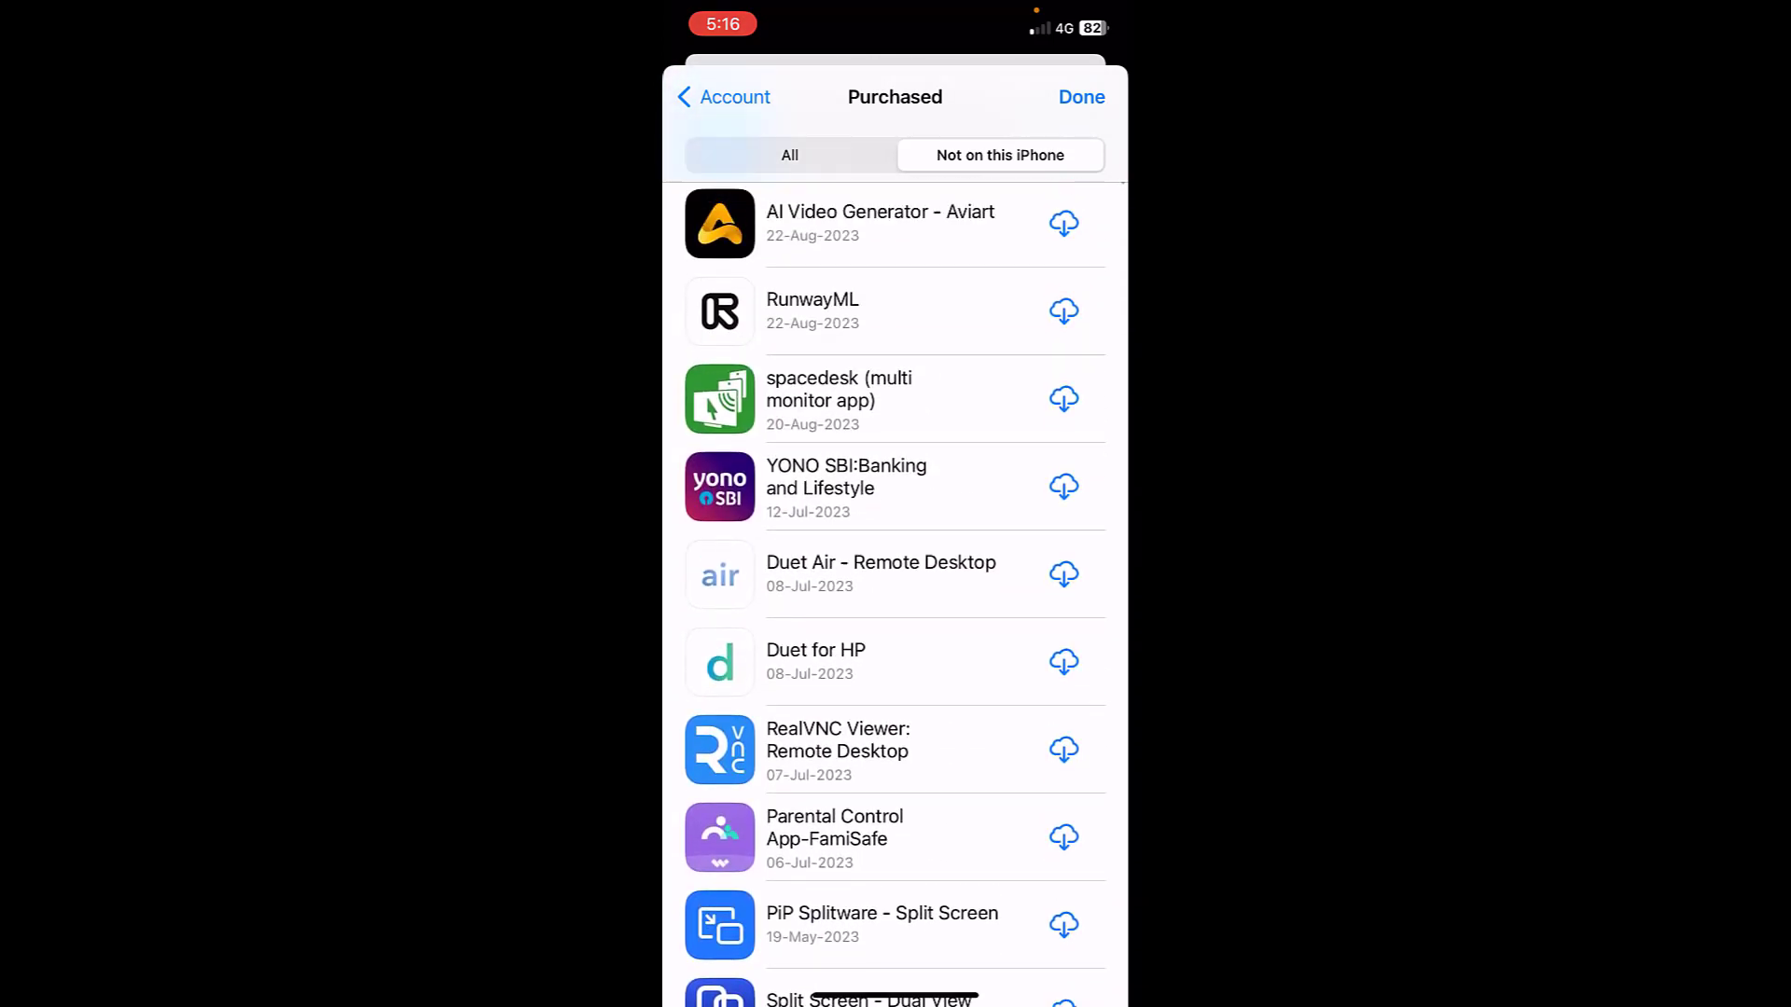
scroll("down", 3)
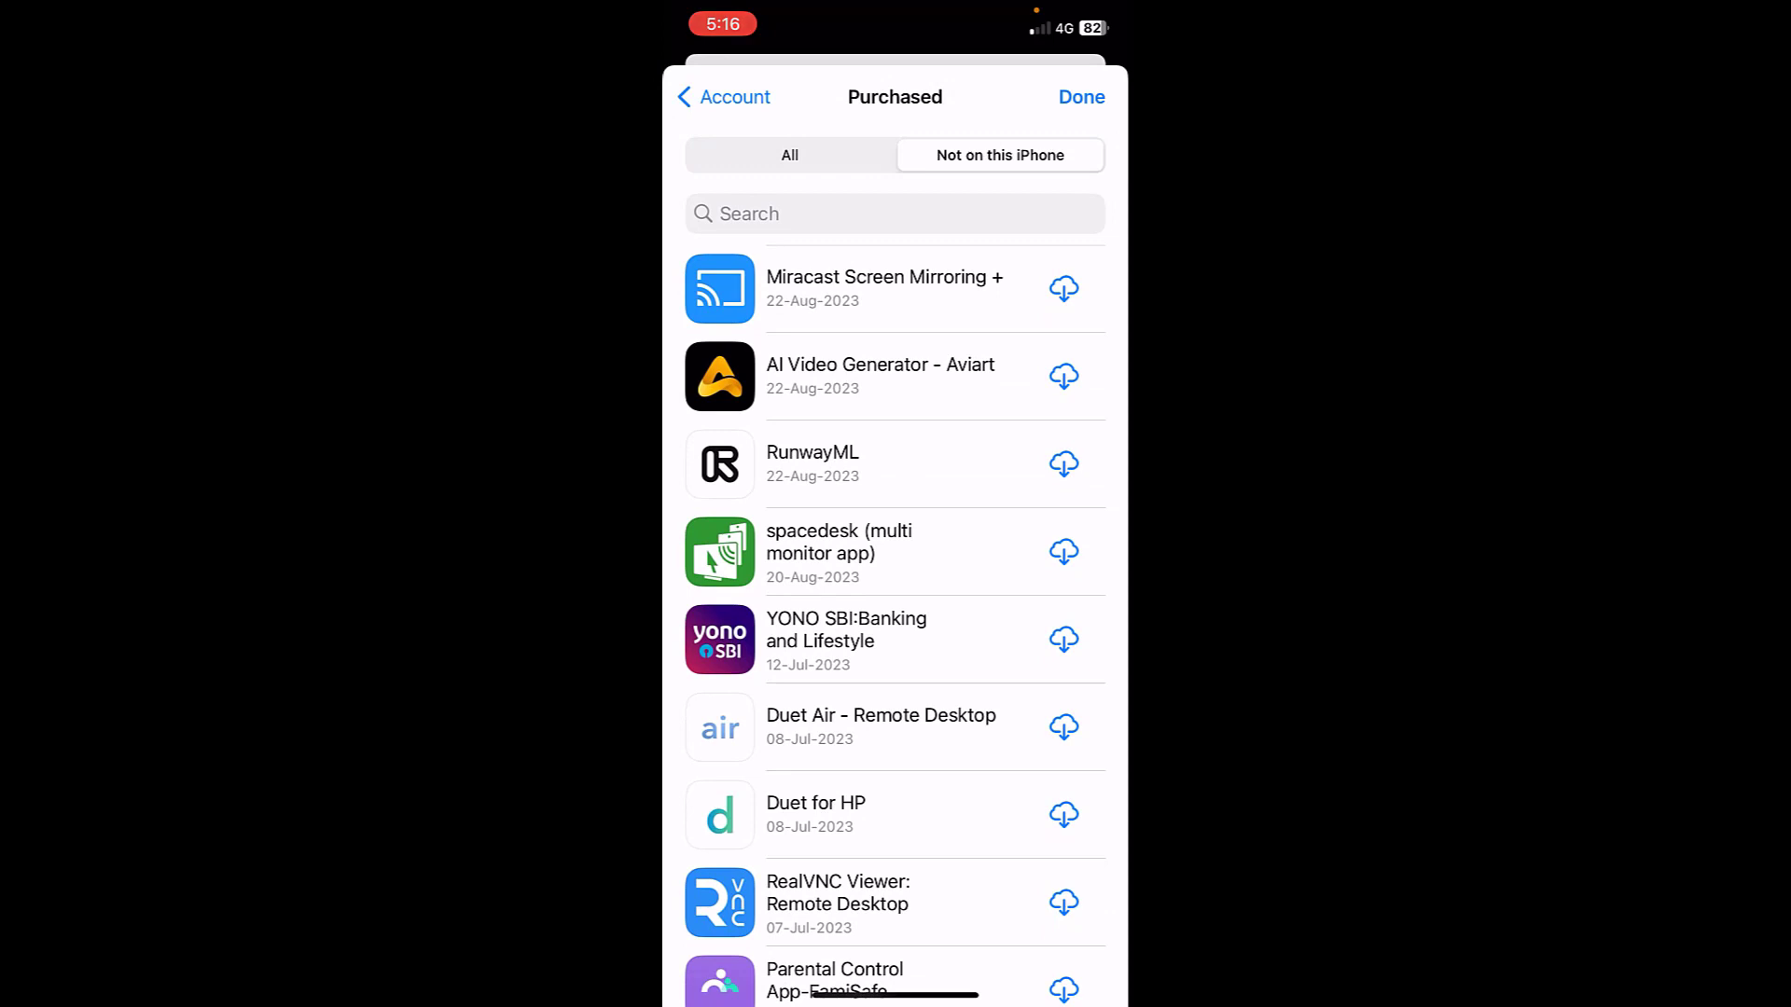
left_click(1062, 287)
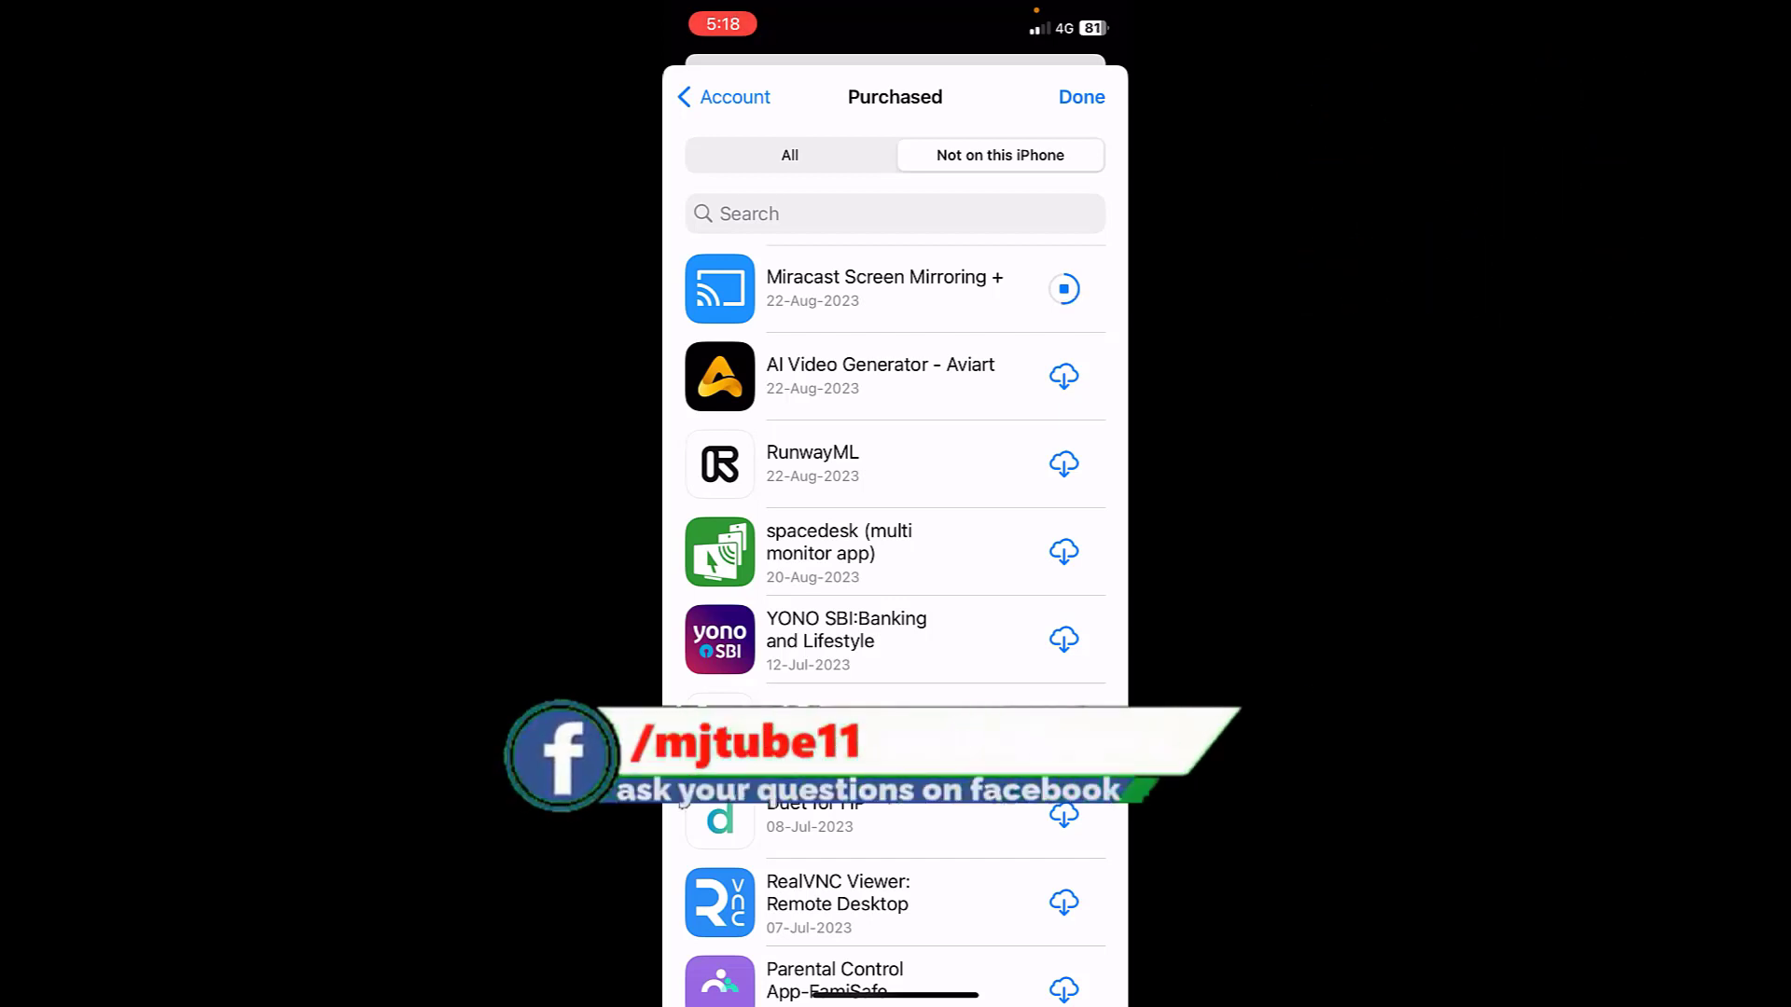
left_click(1080, 95)
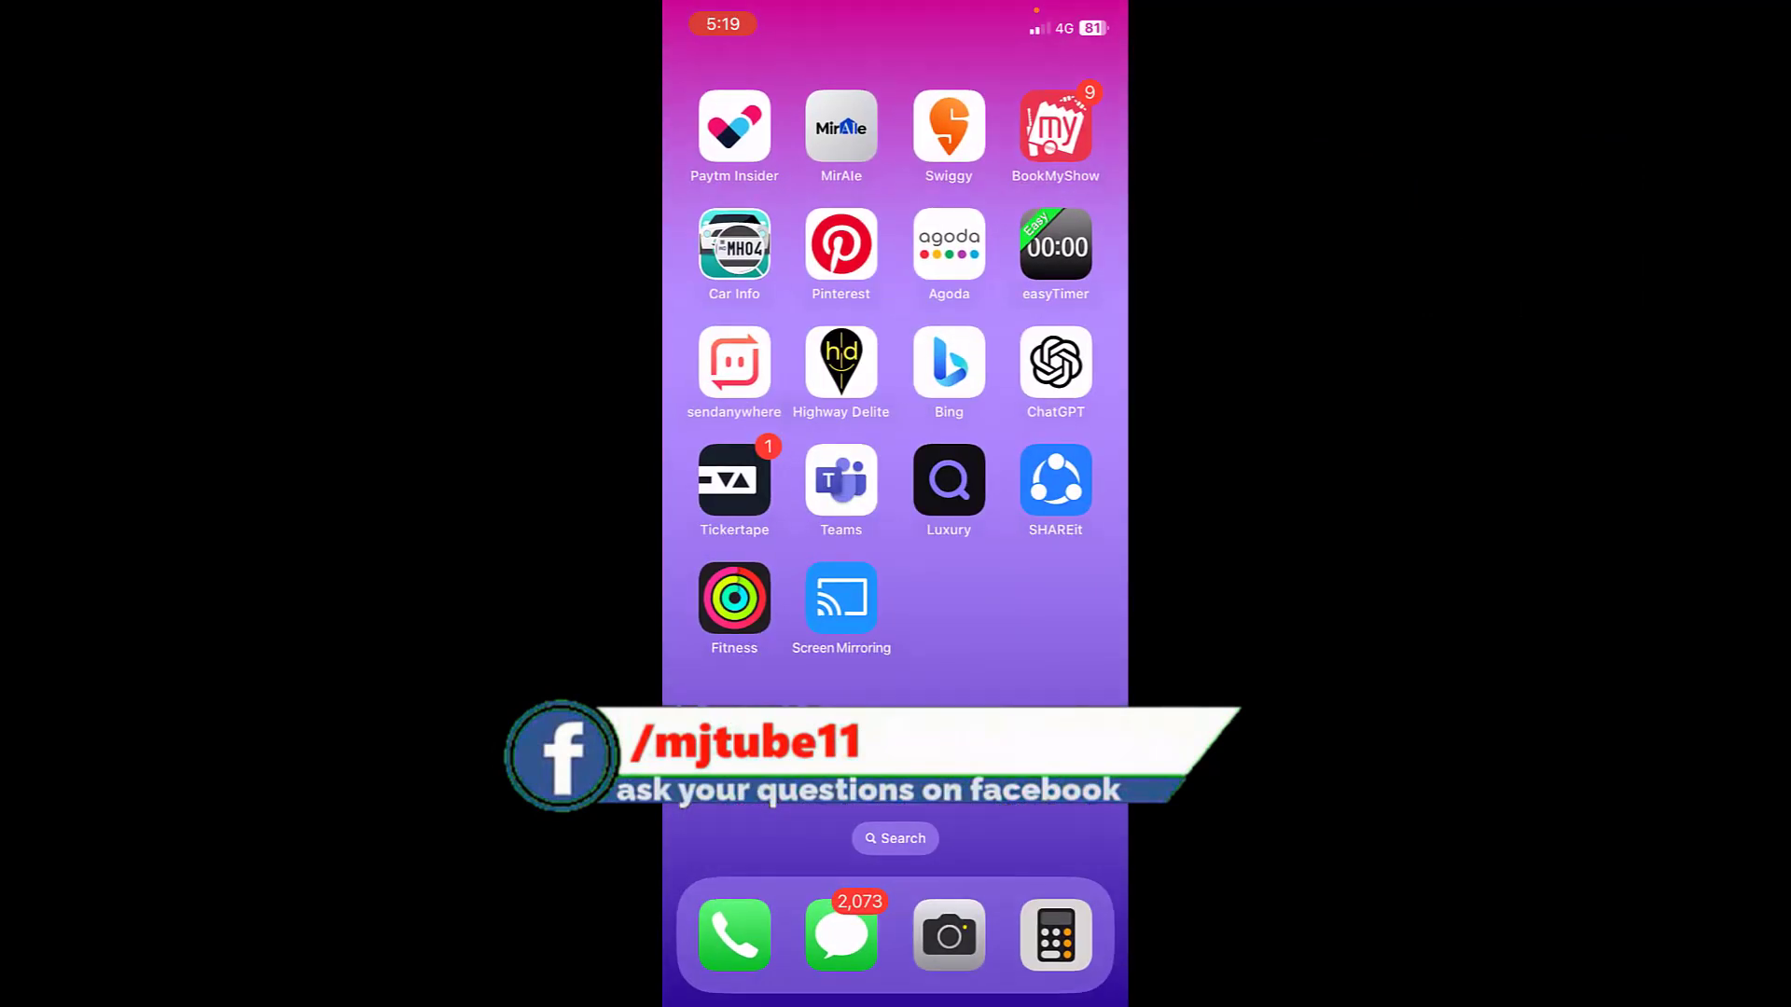